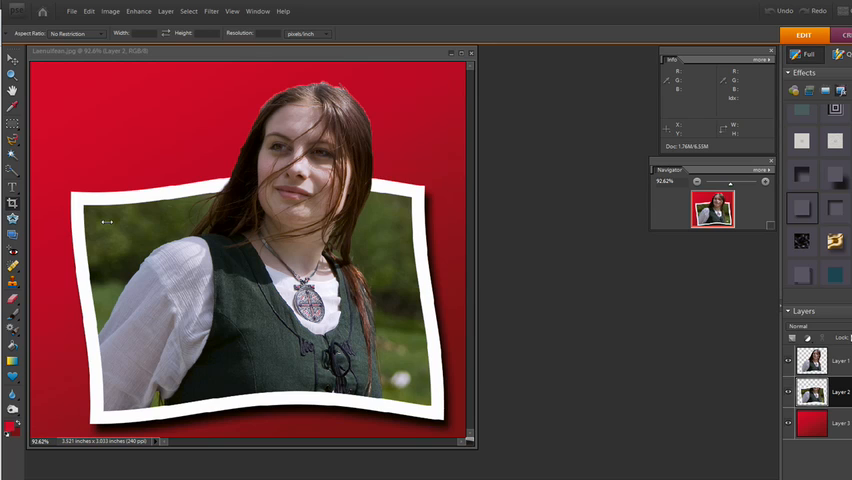
mouse_move(421, 334)
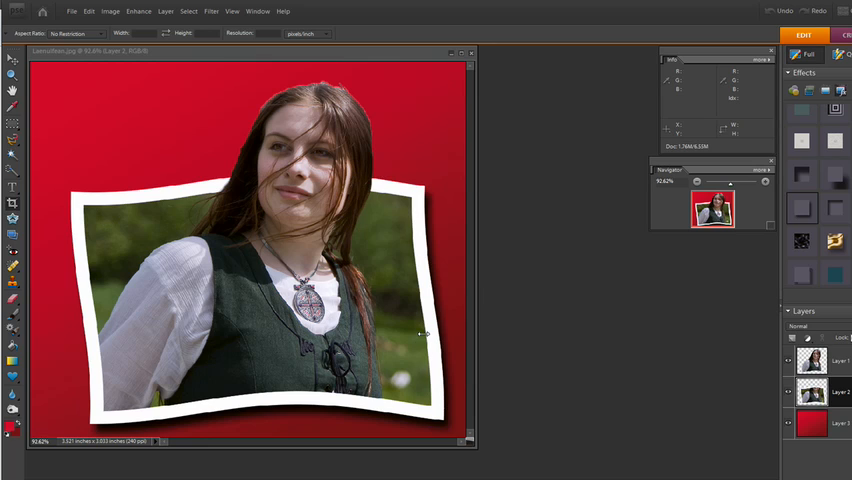
mouse_move(362, 189)
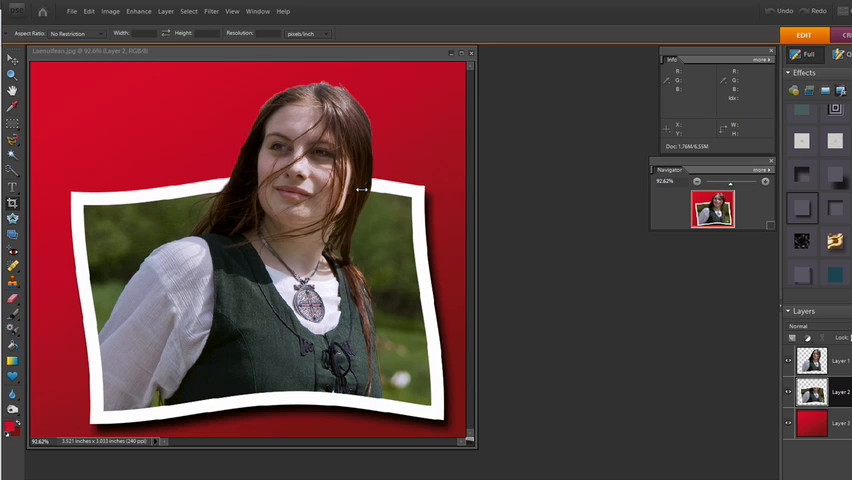
mouse_move(390, 304)
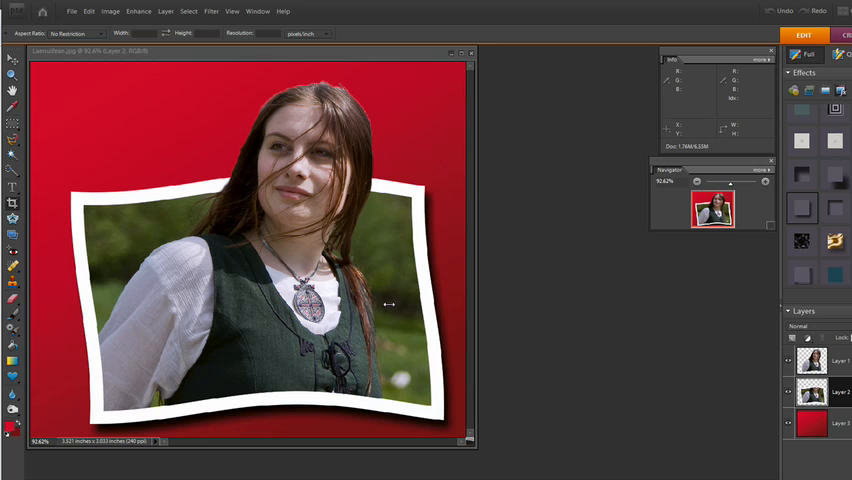
mouse_move(448, 193)
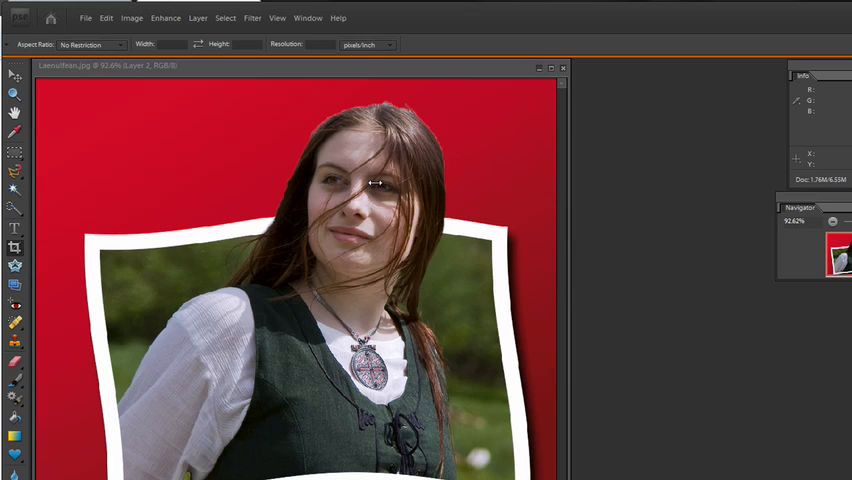
mouse_move(355, 176)
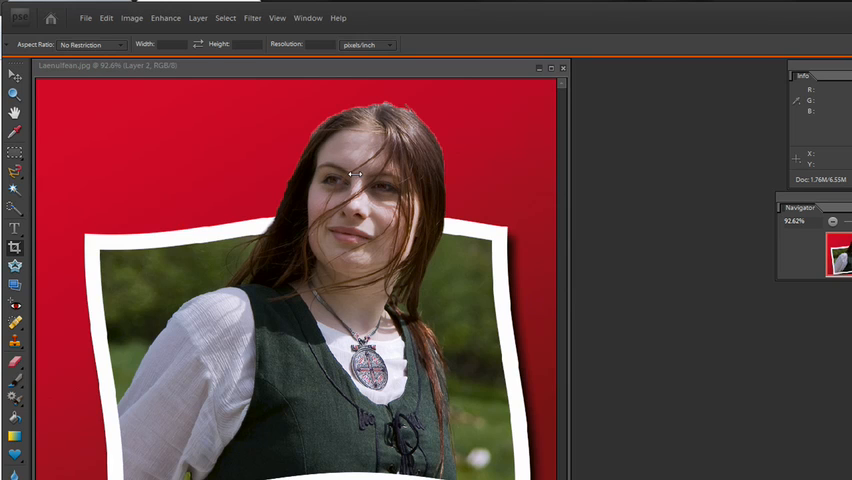
mouse_move(378, 141)
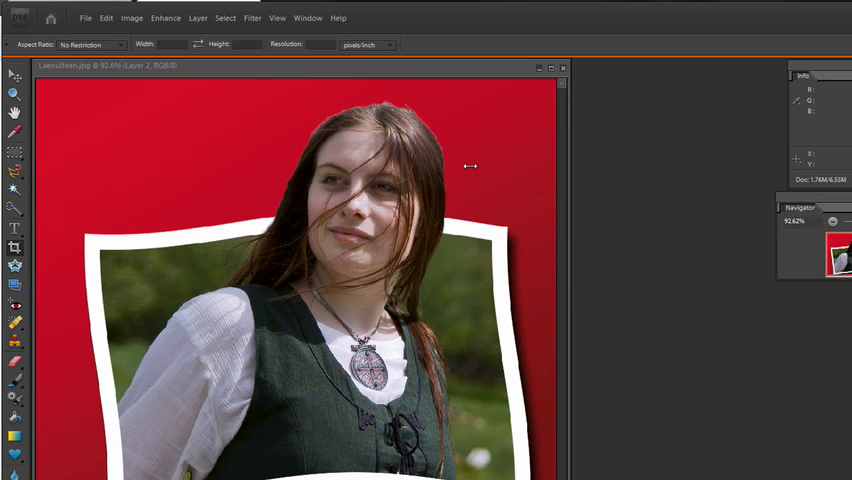
mouse_move(407, 111)
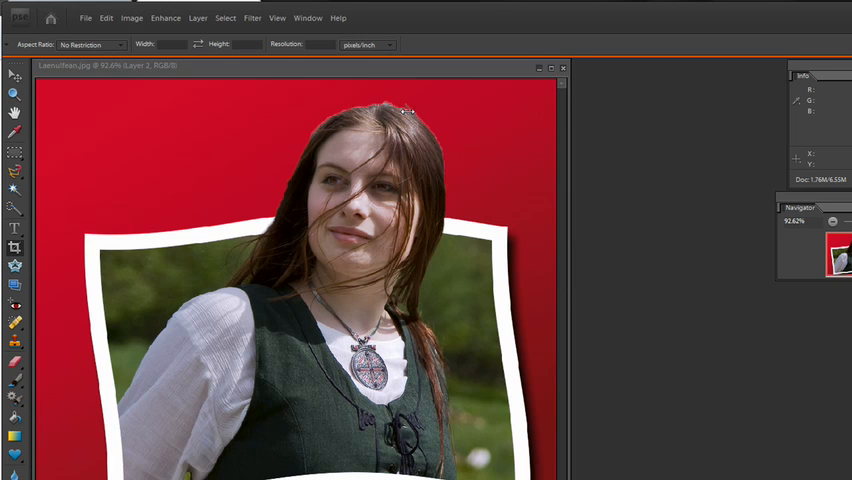
mouse_move(241, 150)
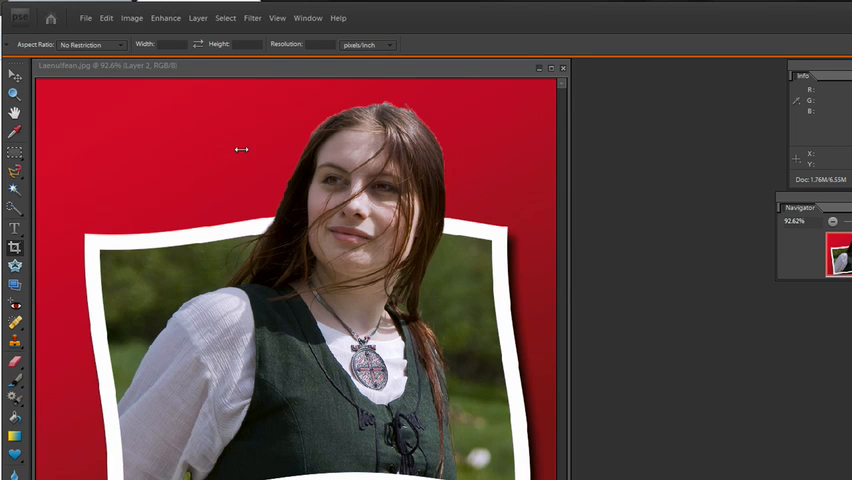
Bring up the unedited Laenulfean.jpg photo of the girl in the meadow.
left_click(105, 13)
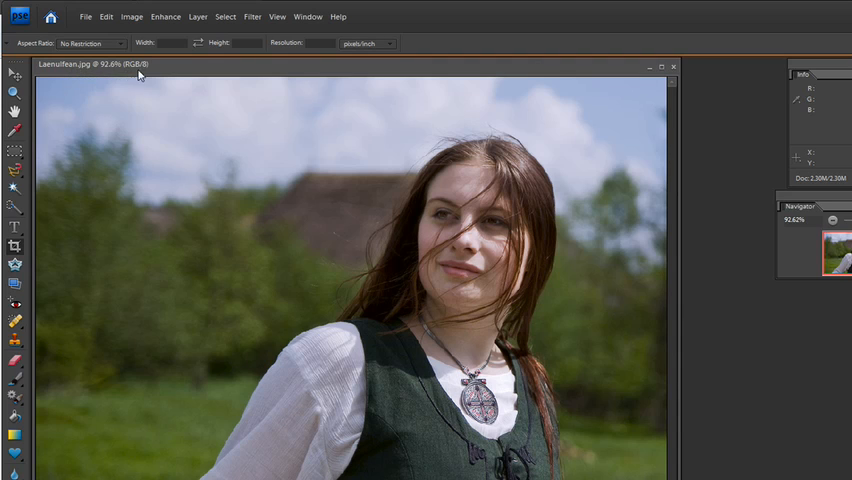
mouse_move(105, 64)
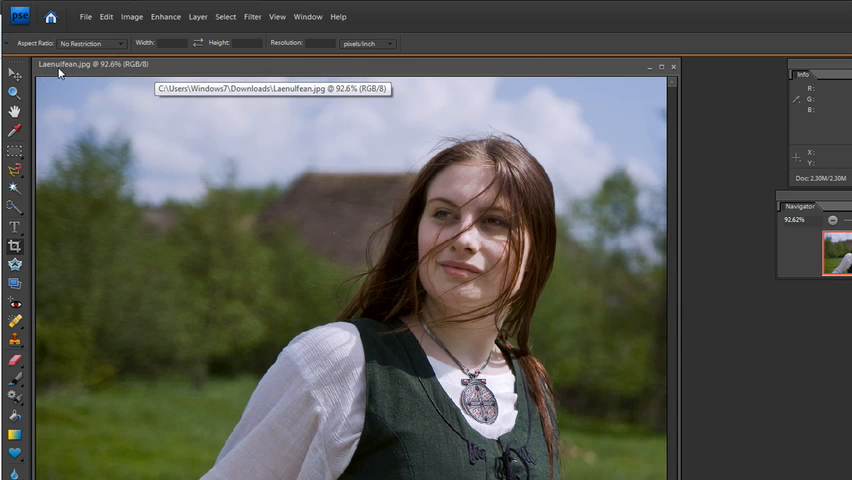
mouse_move(75, 71)
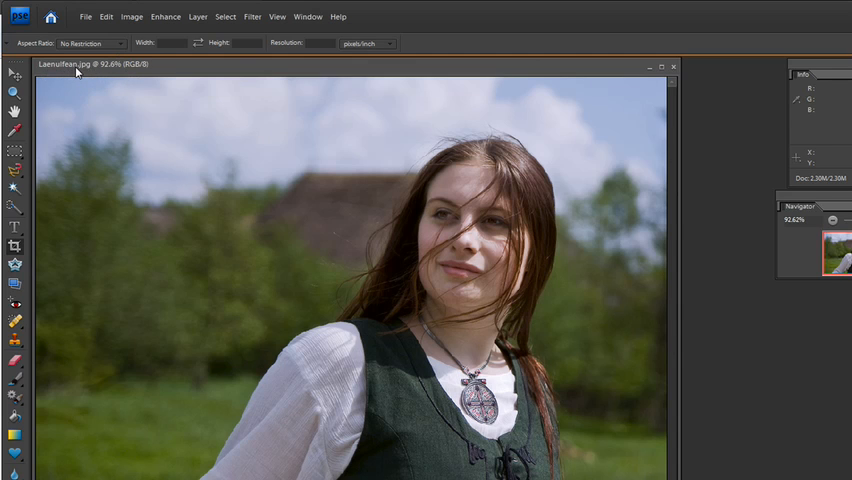
mouse_move(192, 73)
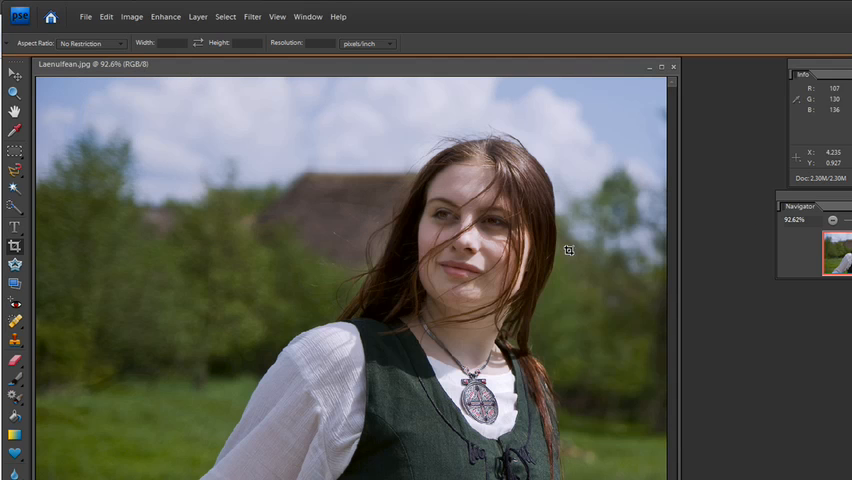
mouse_move(425, 249)
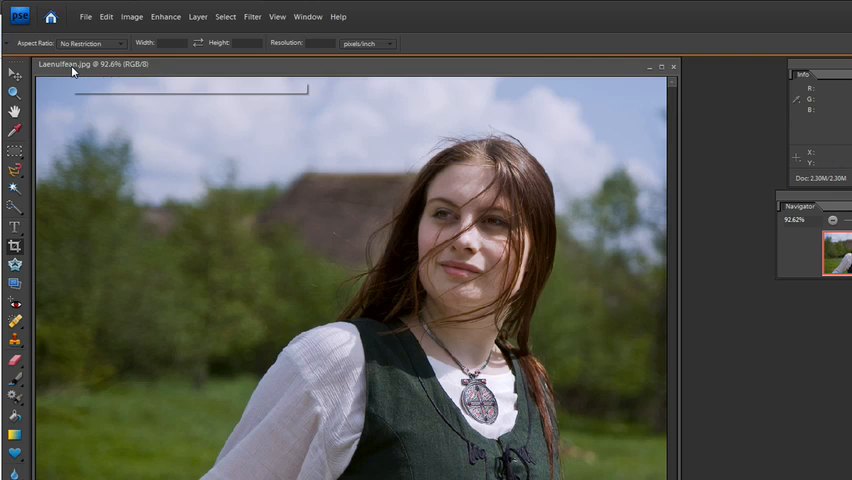
mouse_move(147, 66)
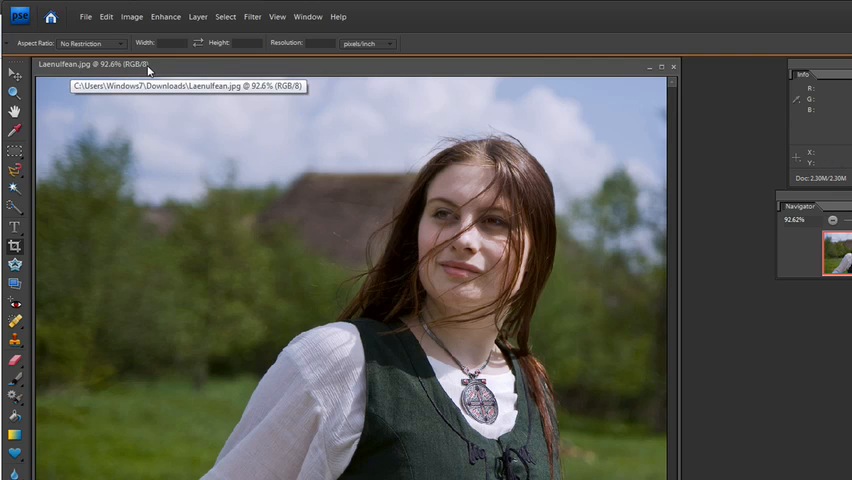
mouse_move(390, 239)
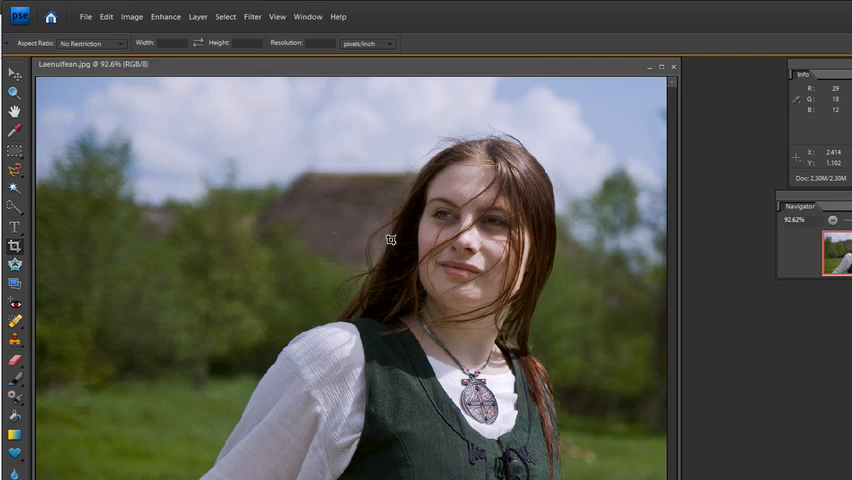
mouse_move(278, 161)
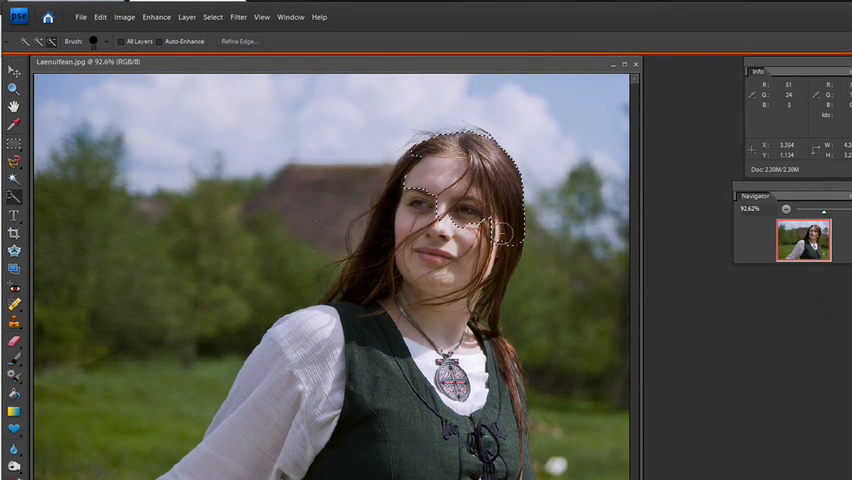
Extend the Quick Selection along the girl's hair and down her body.
left_click_drag(500, 230, 485, 315)
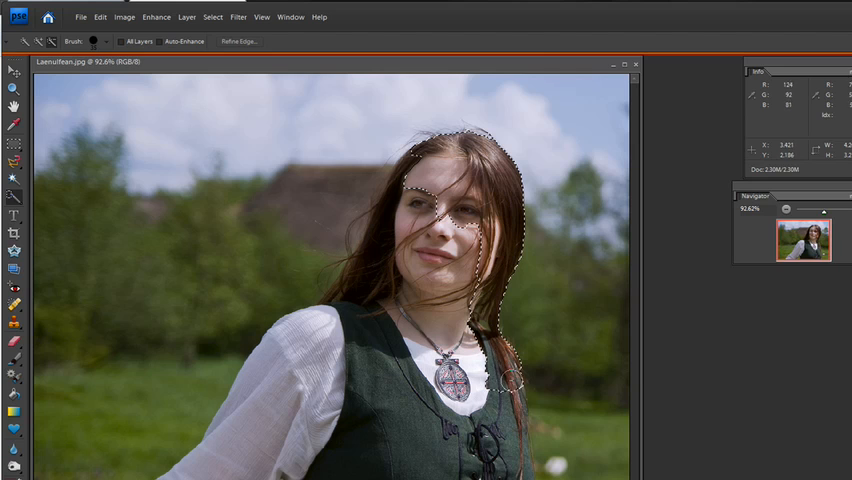
mouse_move(508, 395)
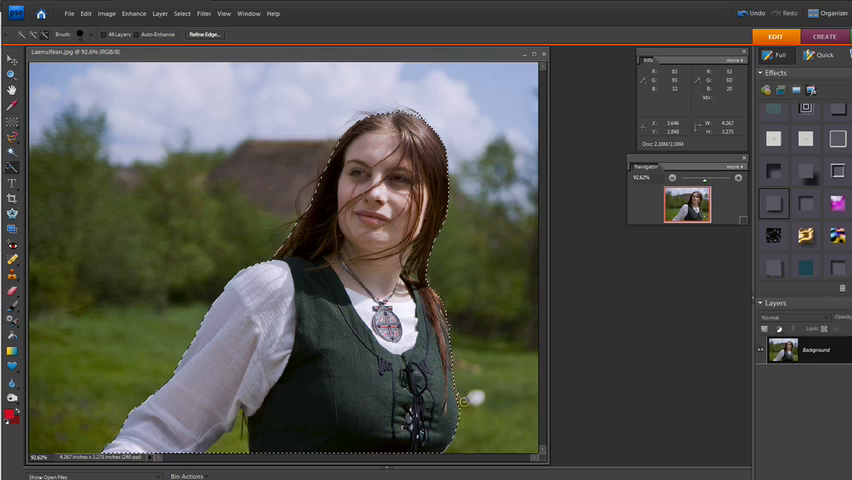
mouse_move(465, 390)
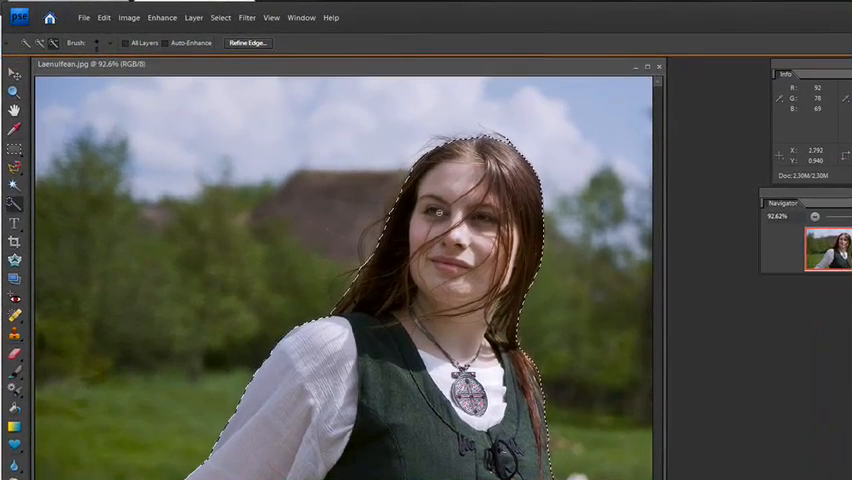
Save the girl's selection via Select > Save Selection as 'Girl Outline'.
left_click(220, 17)
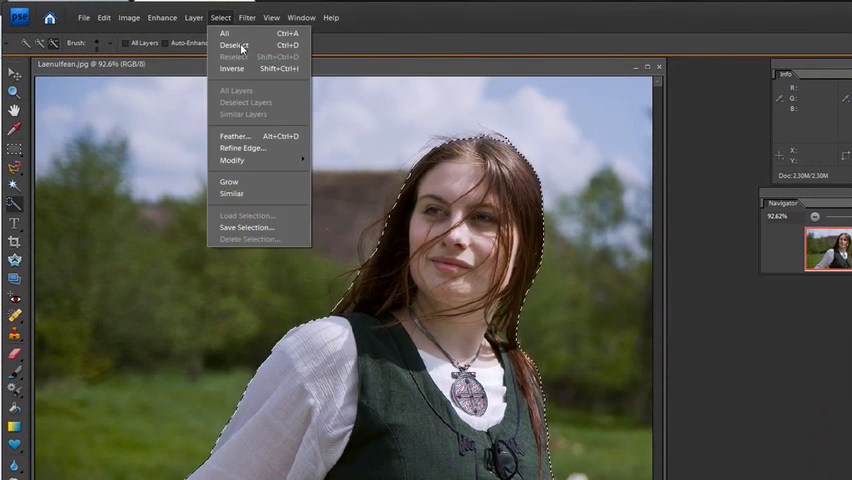
left_click(246, 227)
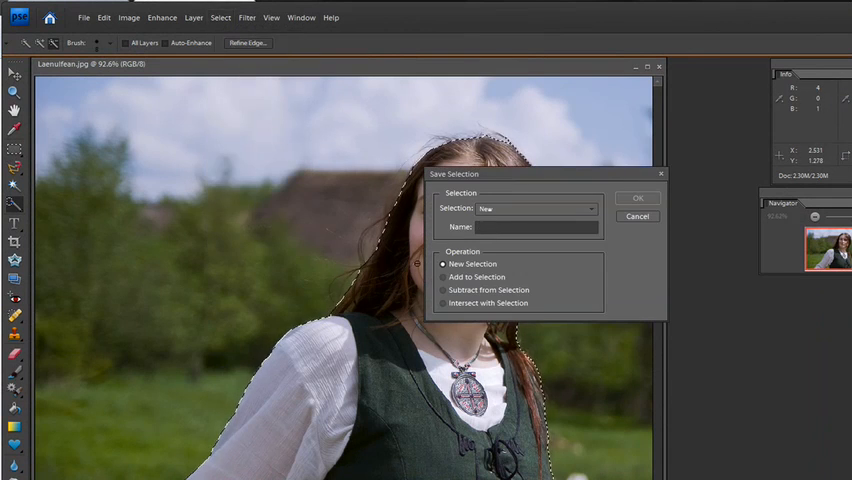
type("Girl")
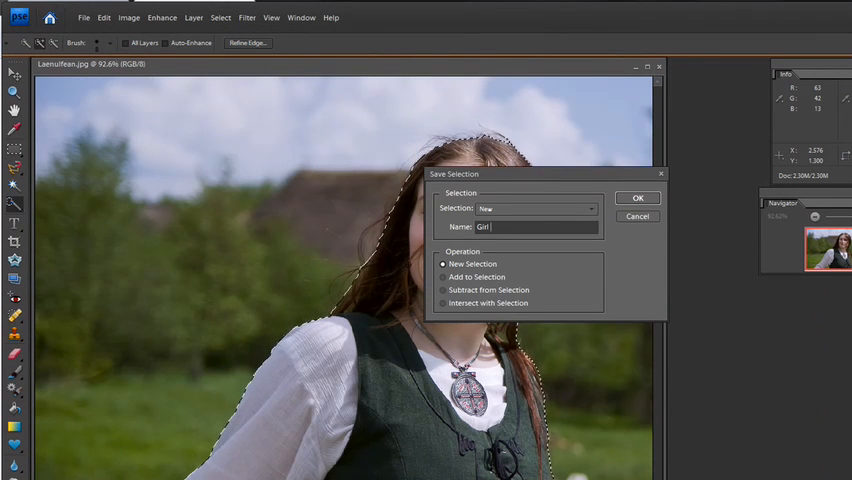
type("Outline")
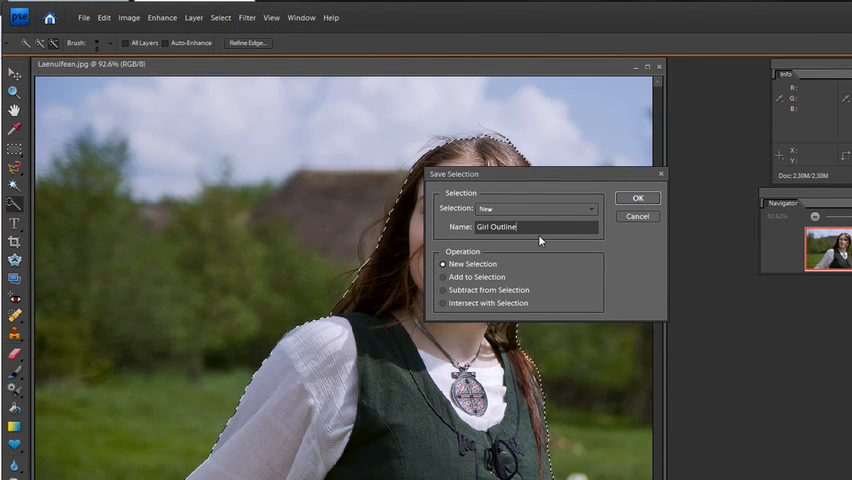
left_click(638, 197)
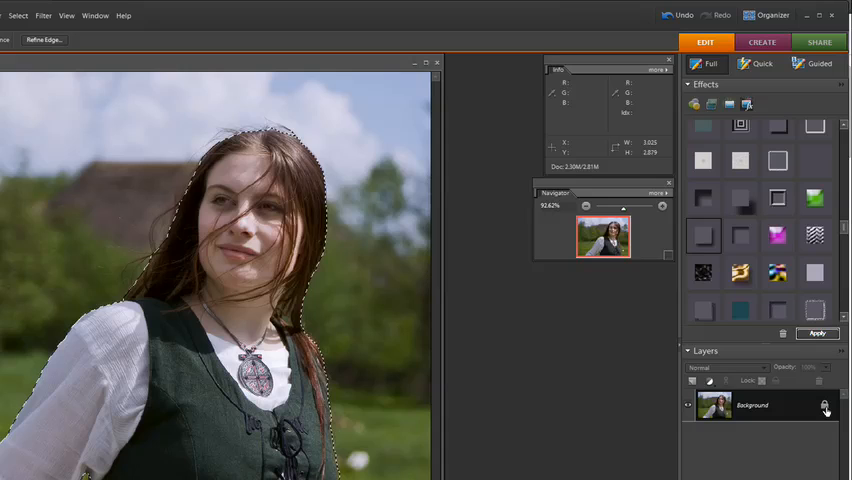
Convert the background photo into an editable Layer 0.
left_click(824, 405)
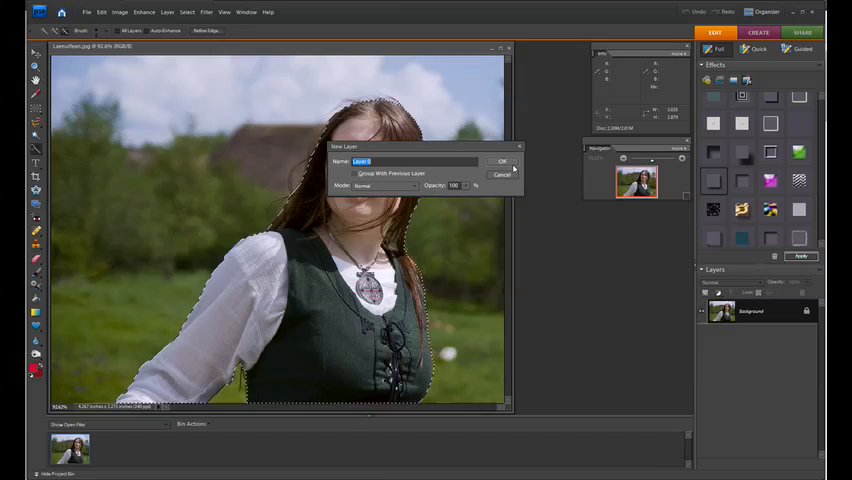
left_click(503, 161)
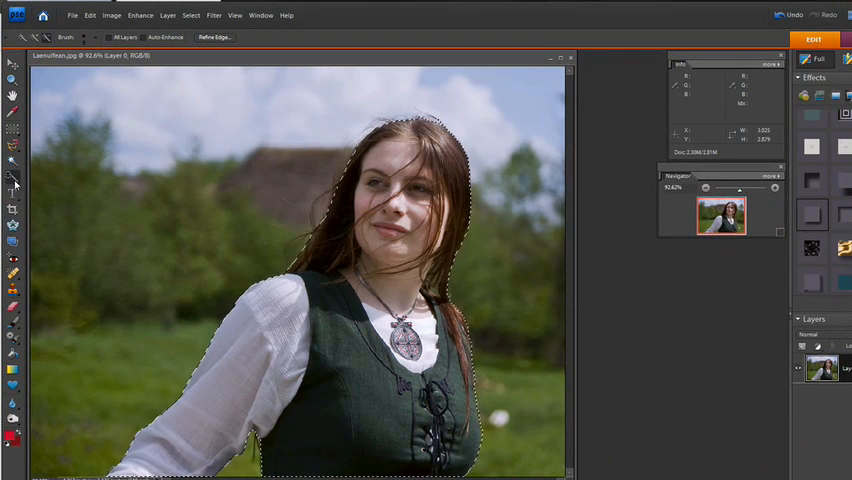
left_click(15, 77)
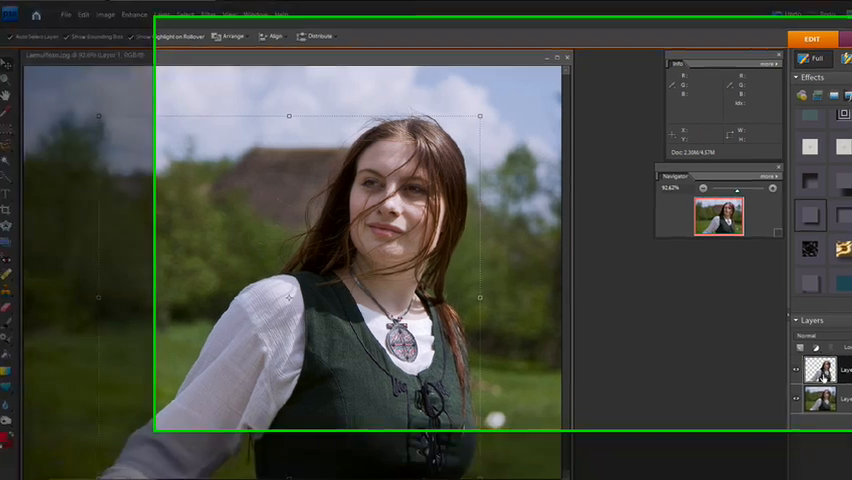
Hide and reshow Layer 0 to check the girl cutout, then reselect the layers.
left_click(753, 448)
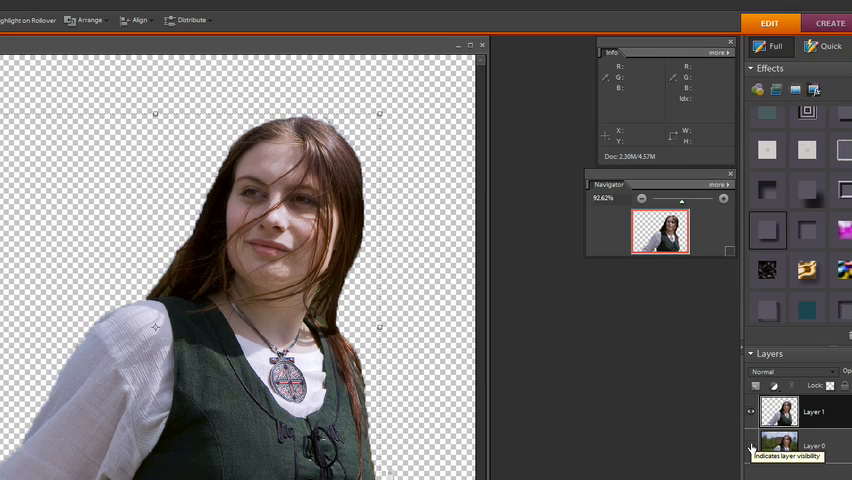
left_click(752, 446)
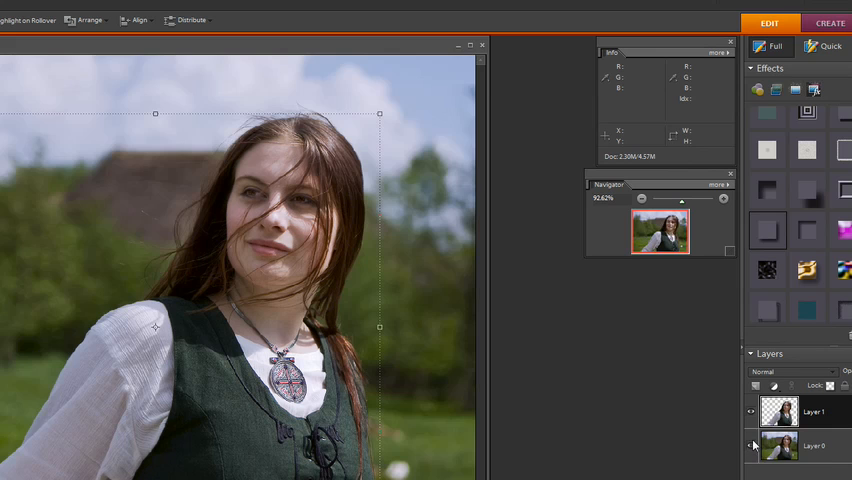
left_click(813, 446)
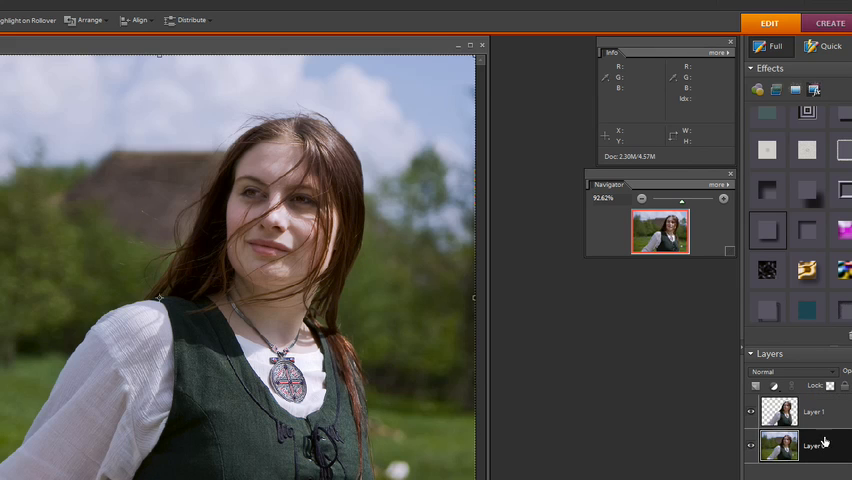
left_click(813, 411)
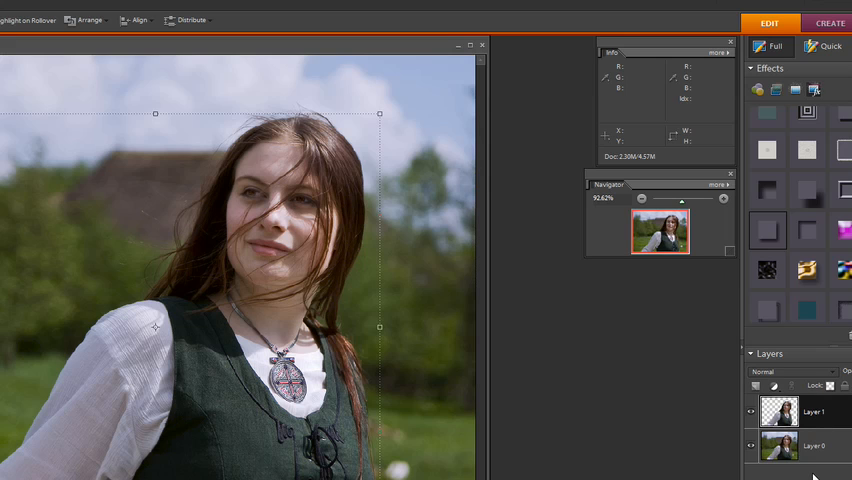
mouse_move(786, 412)
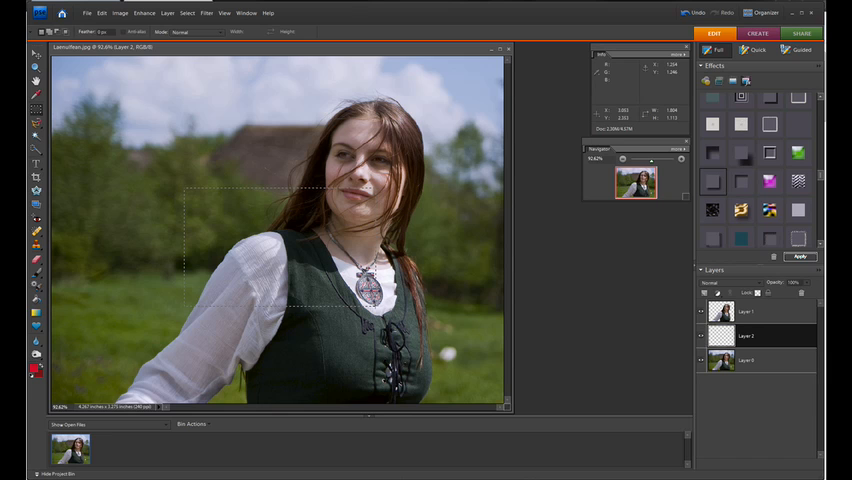
Draw a rectangular marquee selection over the girl's torso on the new Layer 2.
left_click_drag(300, 303, 465, 355)
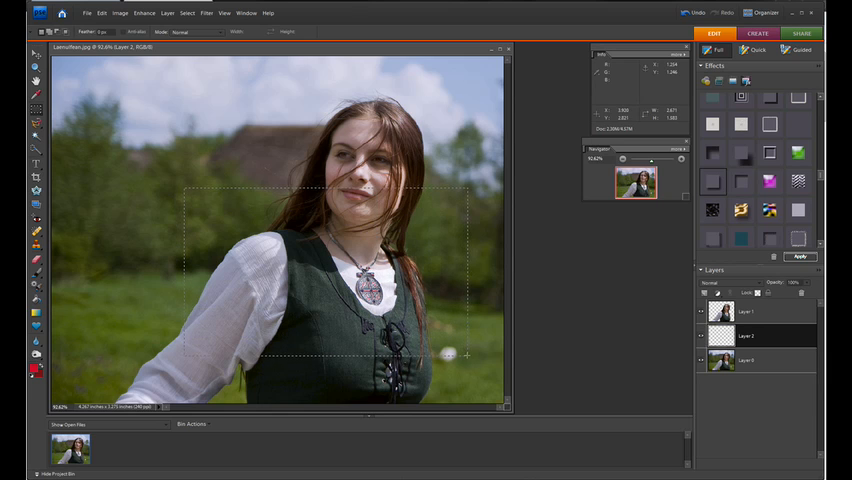
left_click_drag(465, 350, 475, 365)
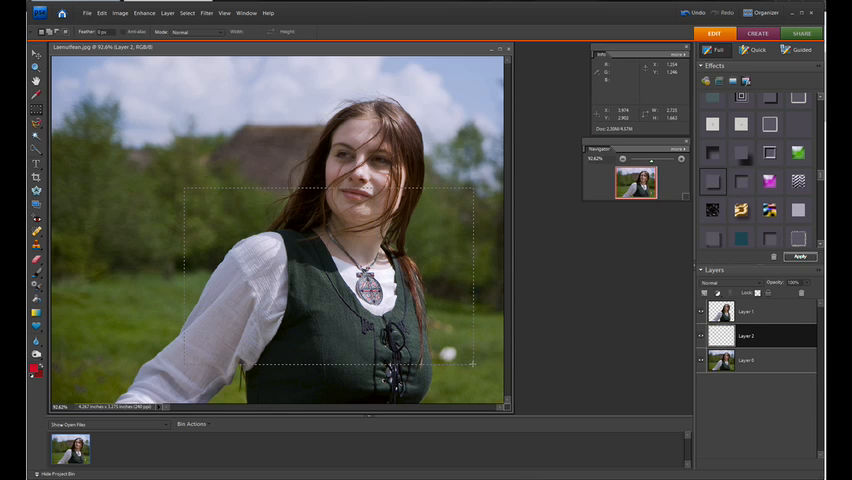
left_click_drag(470, 365, 480, 370)
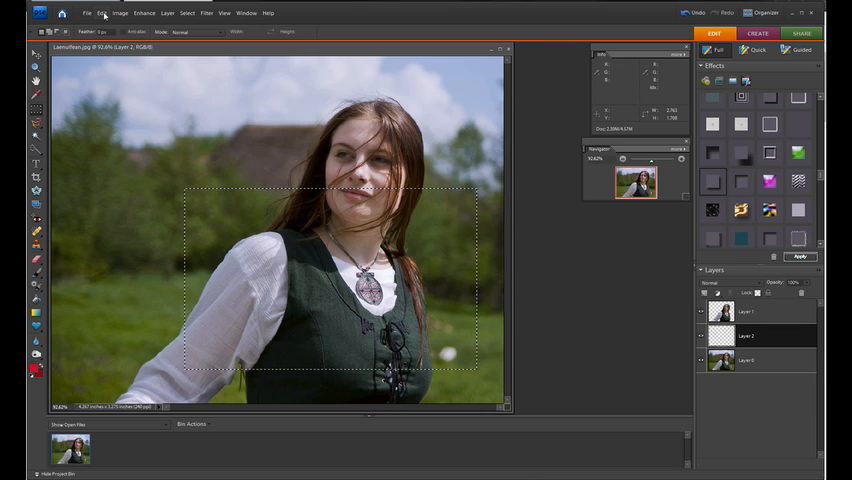
Stroke the rectangular selection with a white (255,255,255) outline on Layer 2.
left_click(100, 13)
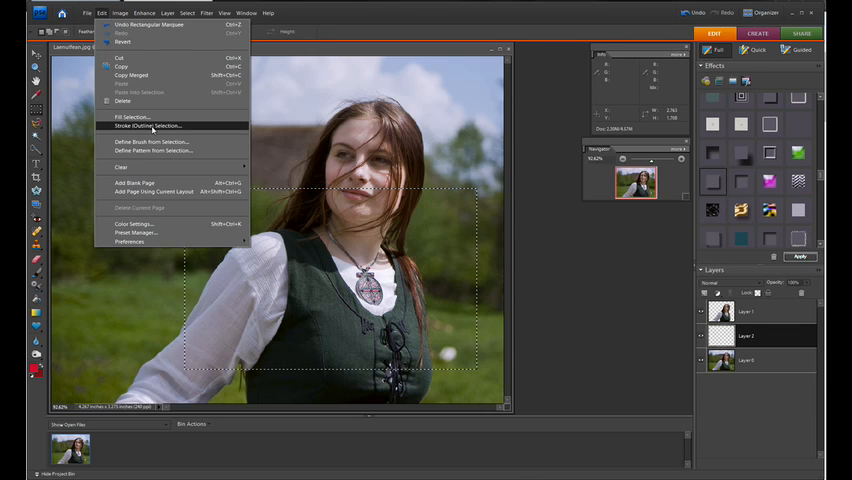
left_click(148, 125)
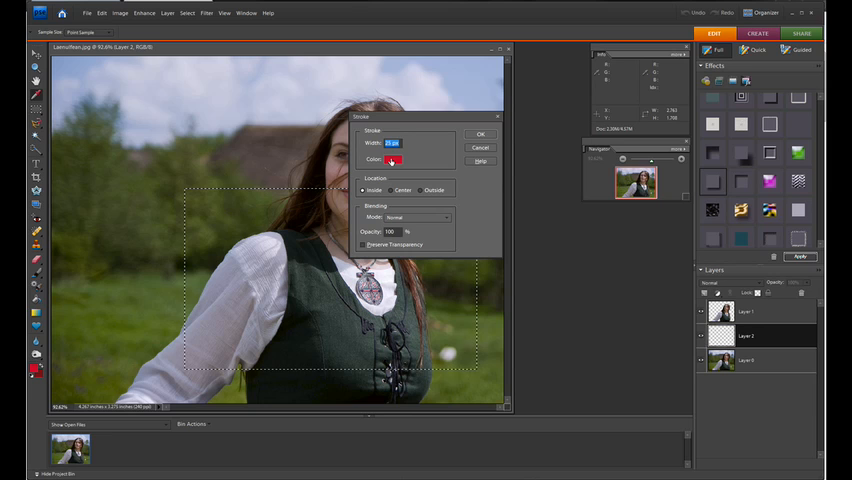
left_click(393, 159)
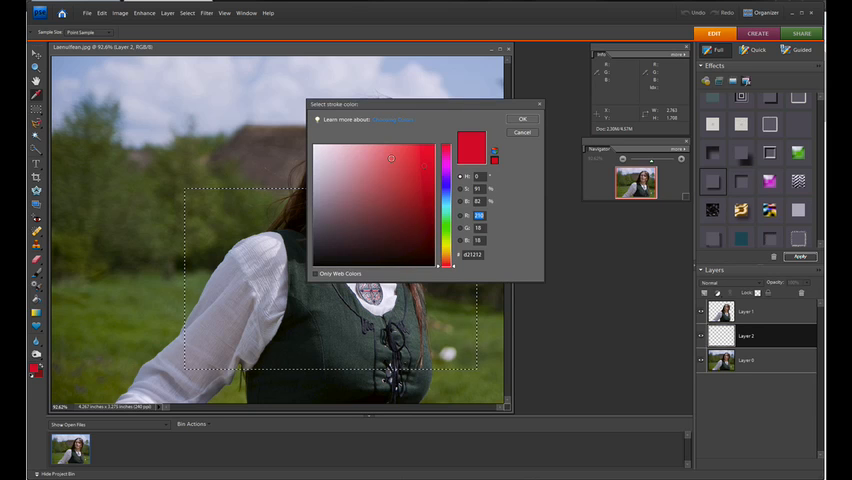
left_click(448, 160)
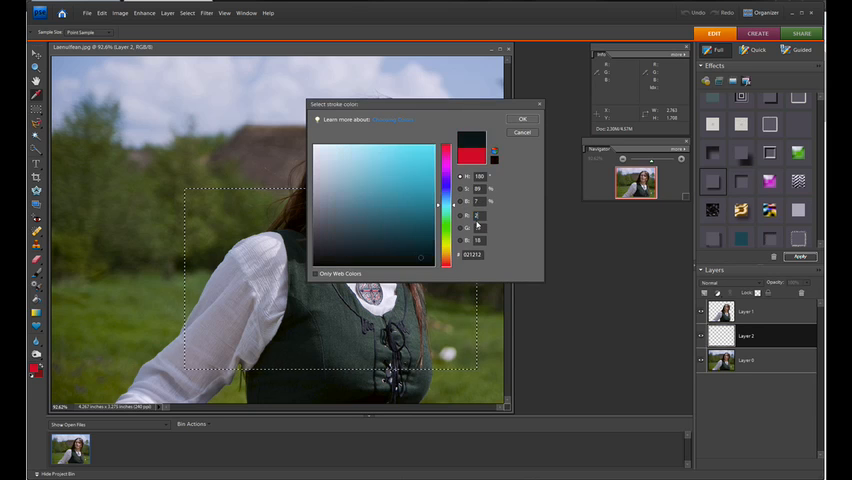
left_click(451, 143)
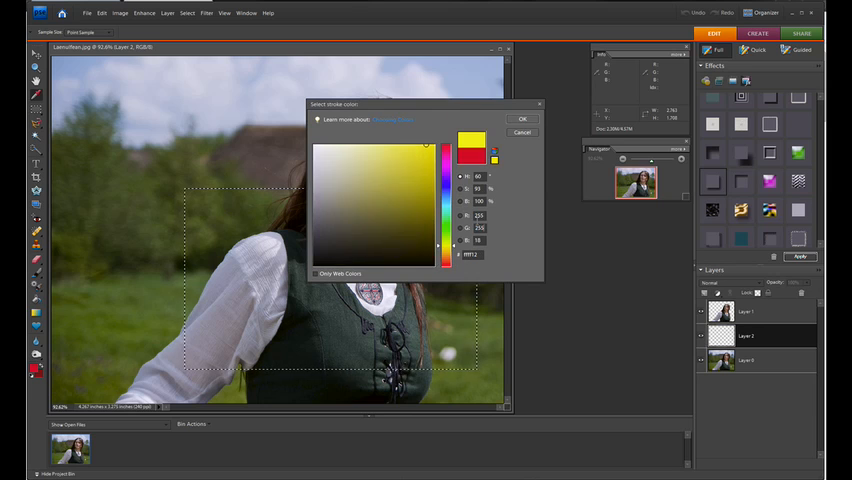
left_click(444, 145)
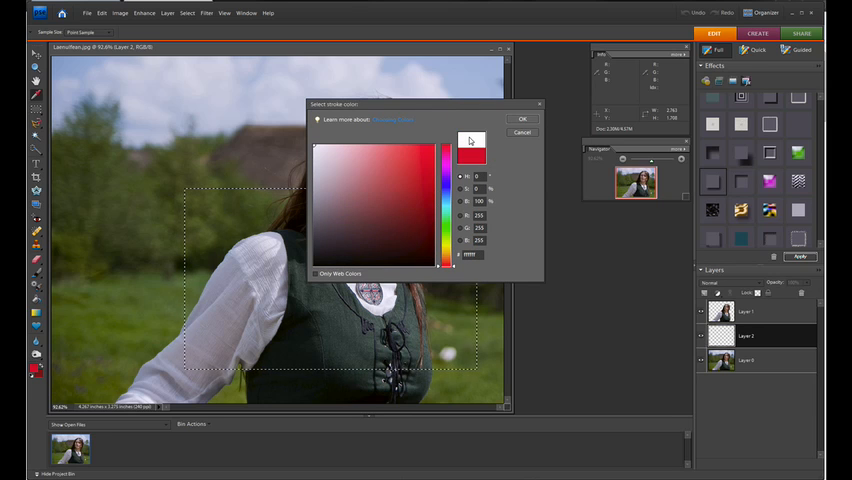
left_click(471, 143)
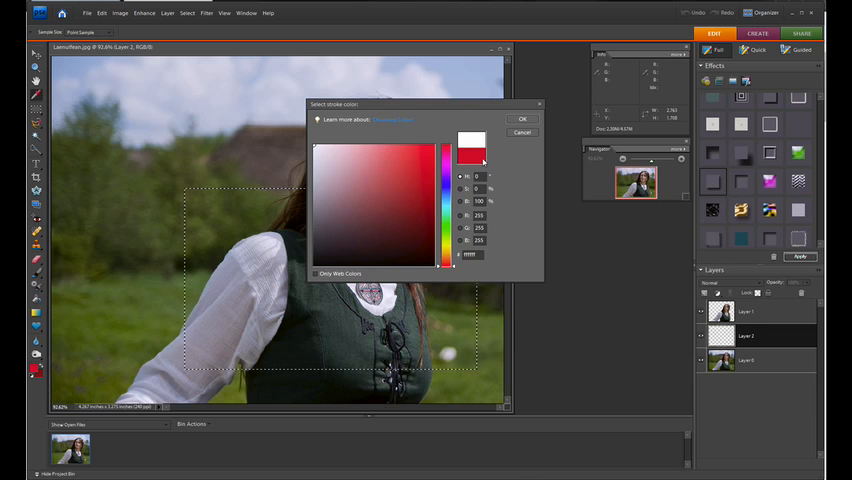
left_click(522, 118)
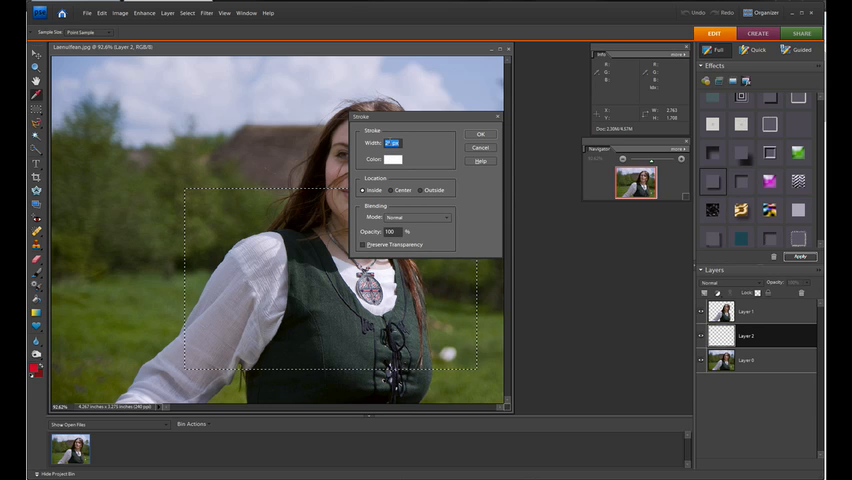
left_click(481, 134)
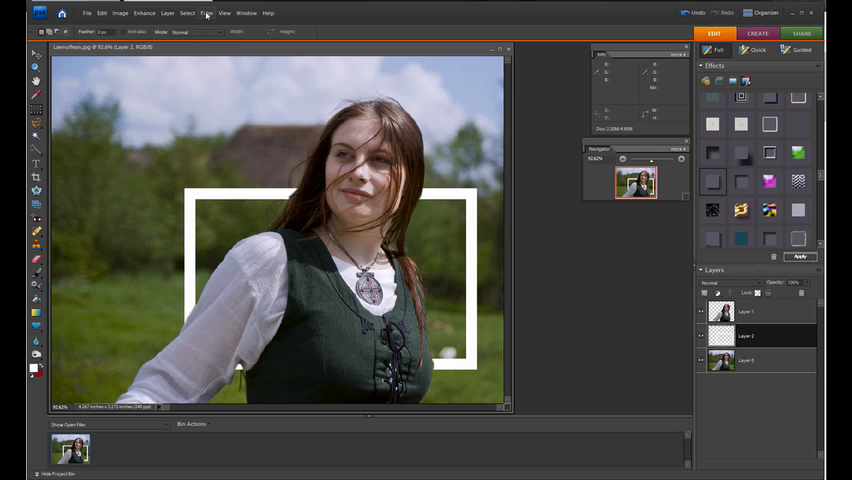
Apply a Wave distortion filter to the white frame on Layer 2.
left_click(206, 13)
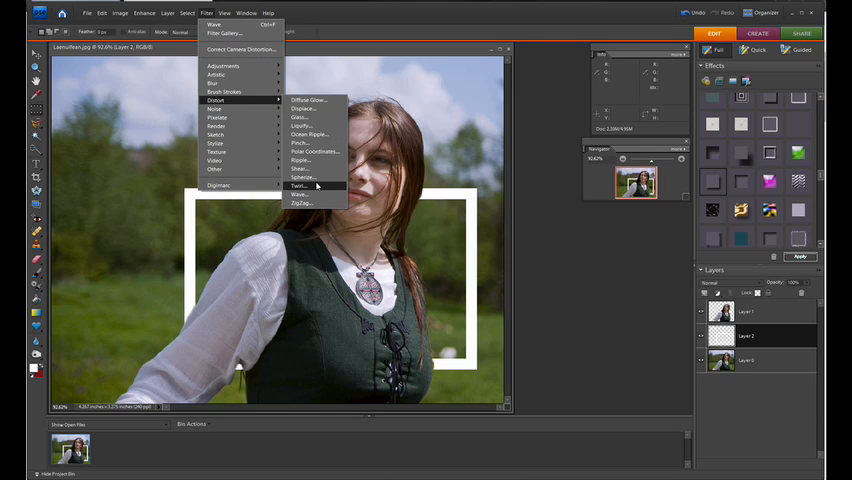
left_click(298, 194)
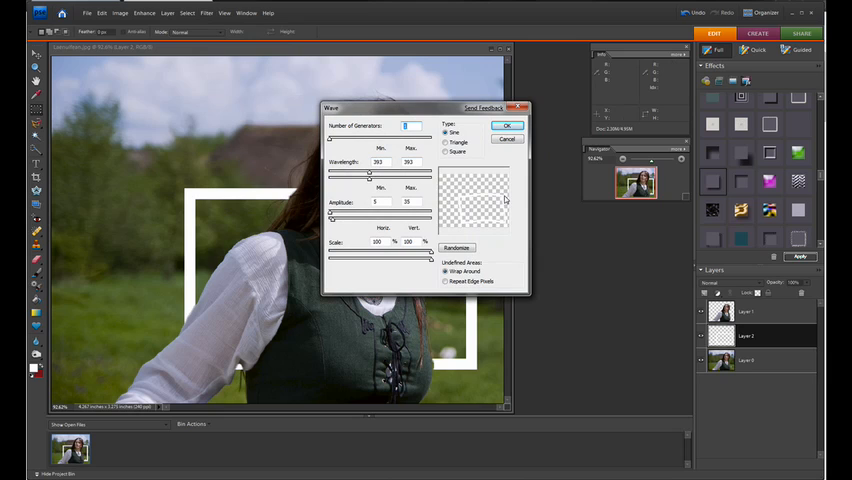
mouse_move(422, 153)
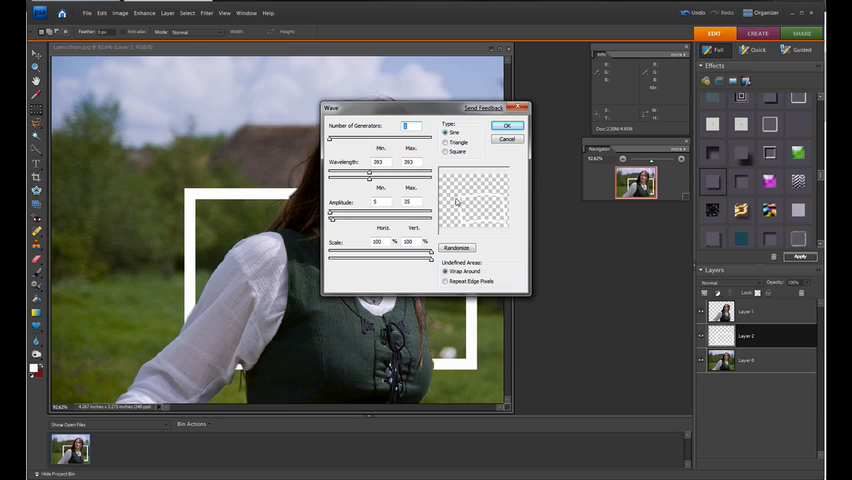
mouse_move(458, 203)
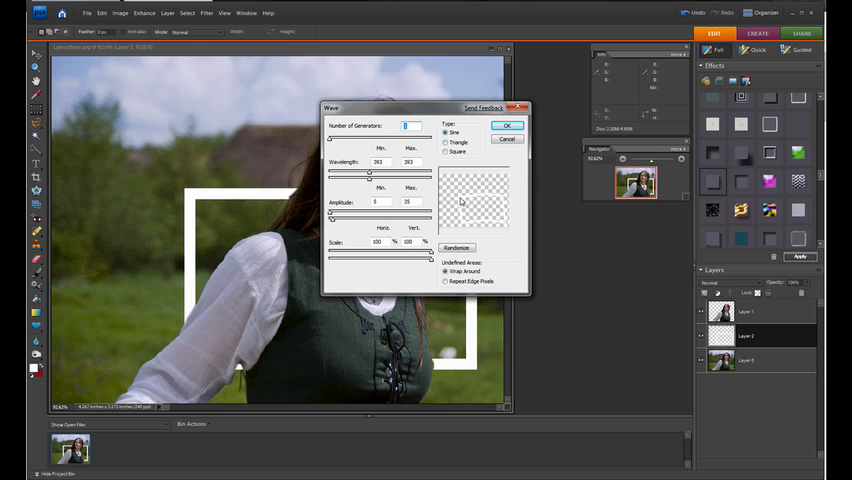
mouse_move(470, 202)
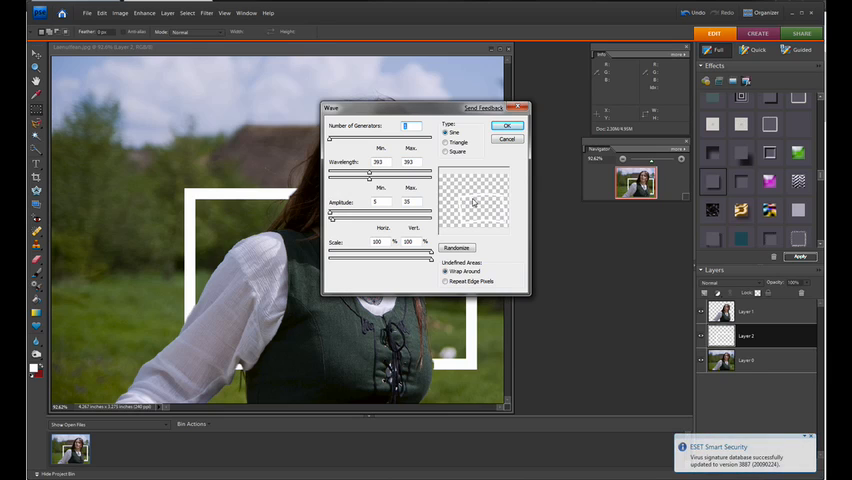
left_click(507, 126)
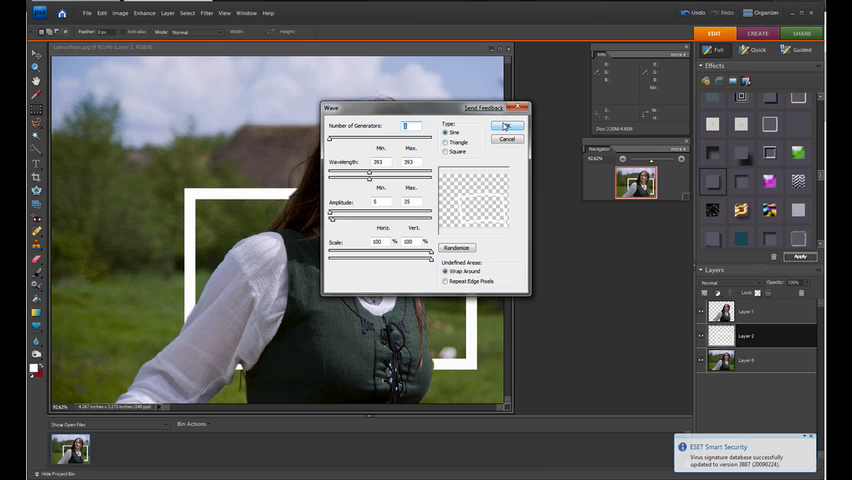
left_click(506, 127)
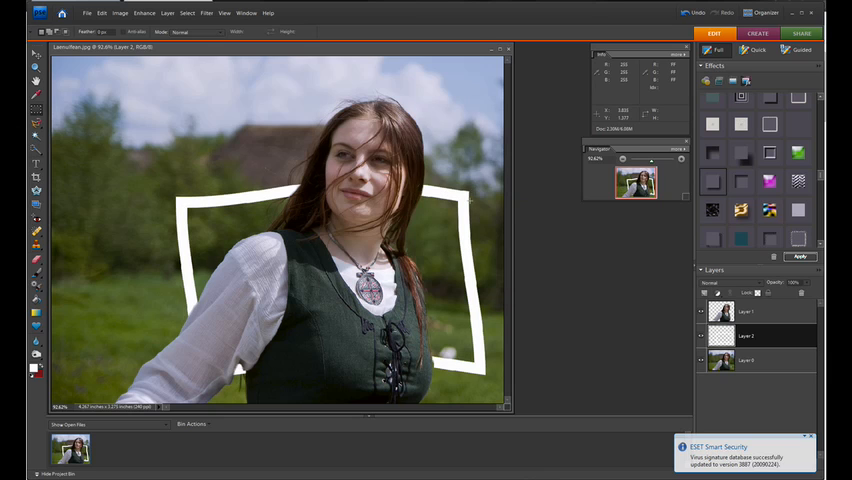
mouse_move(186, 351)
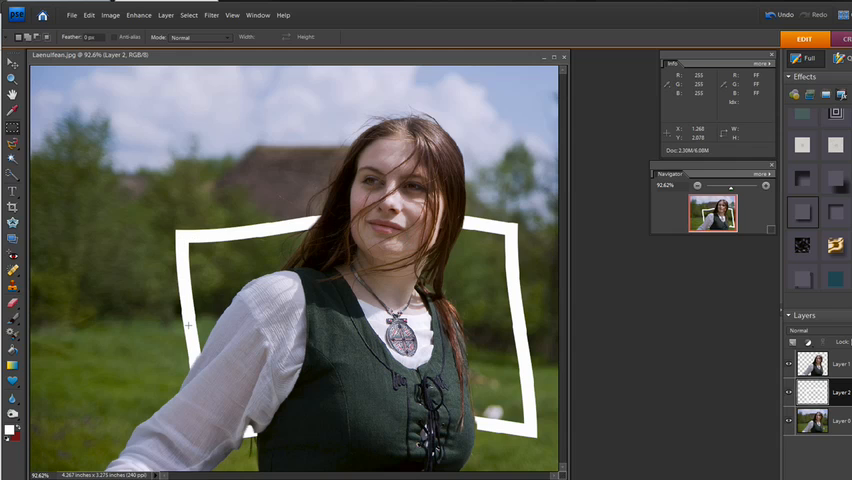
mouse_move(509, 339)
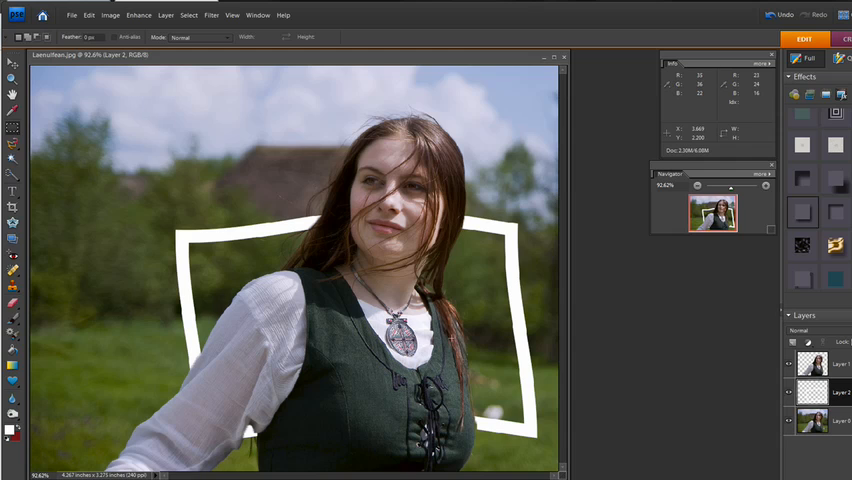
Set the Eraser to Pencil mode and select Layer 0 in the Layers panel.
left_click(13, 303)
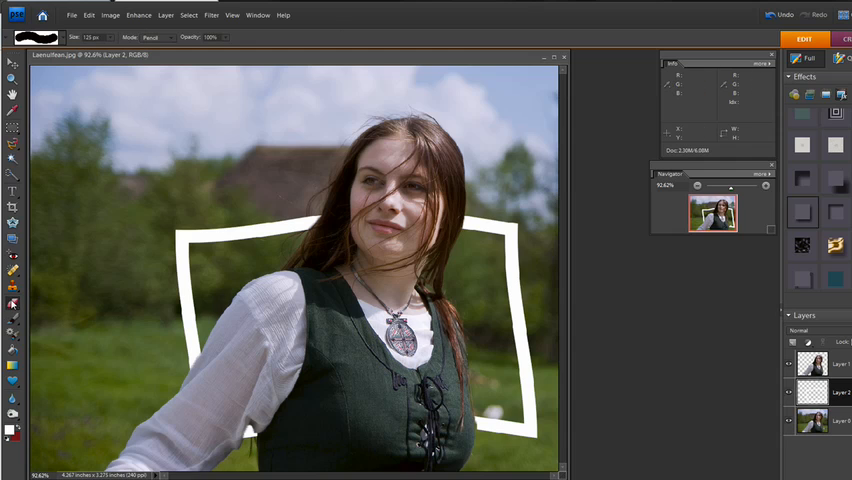
mouse_move(100, 278)
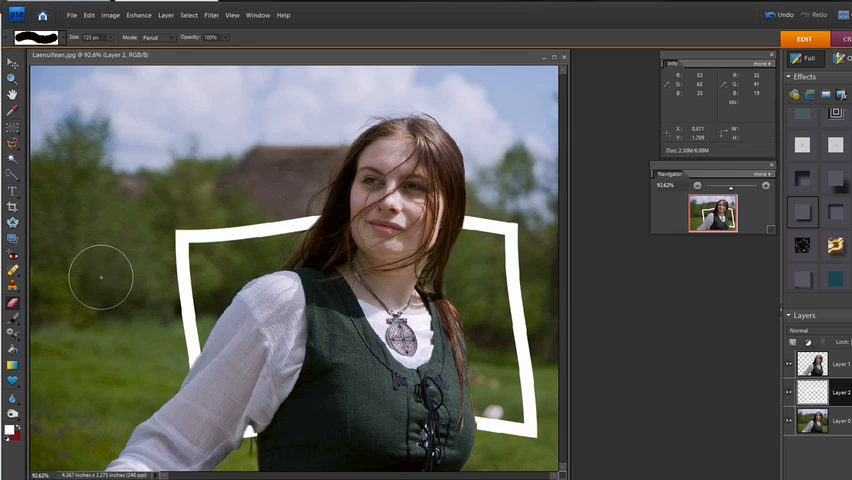
mouse_move(137, 283)
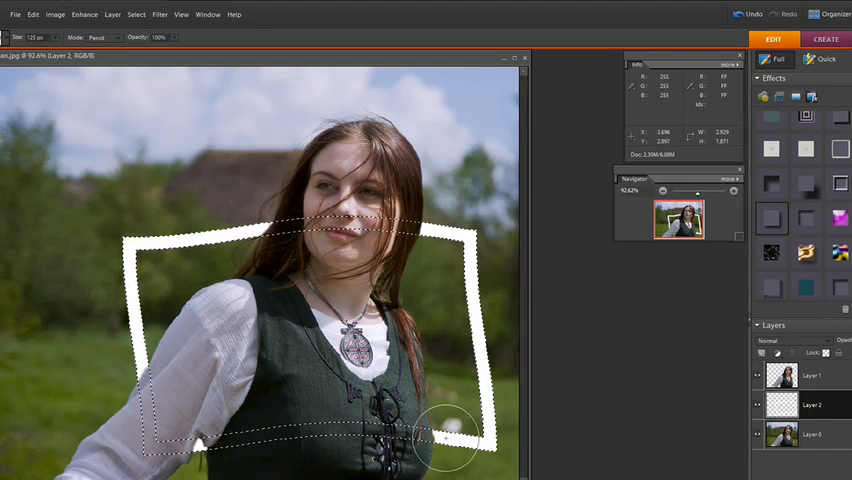
left_click(812, 375)
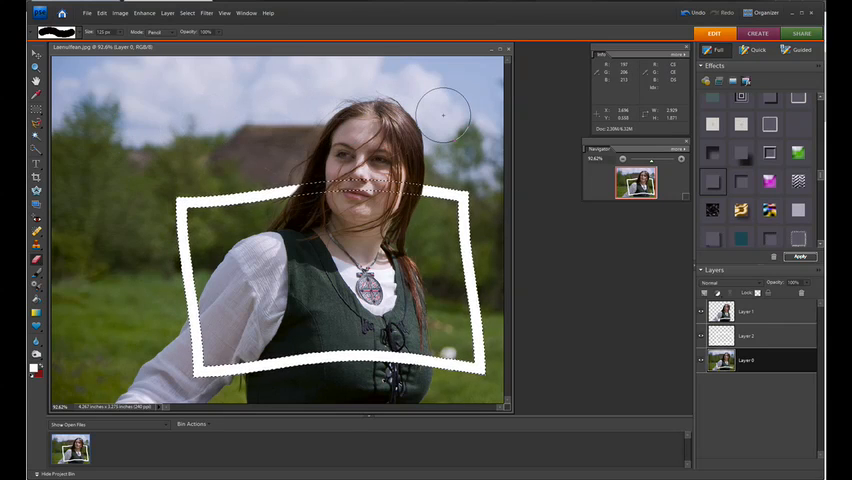
mouse_move(120, 197)
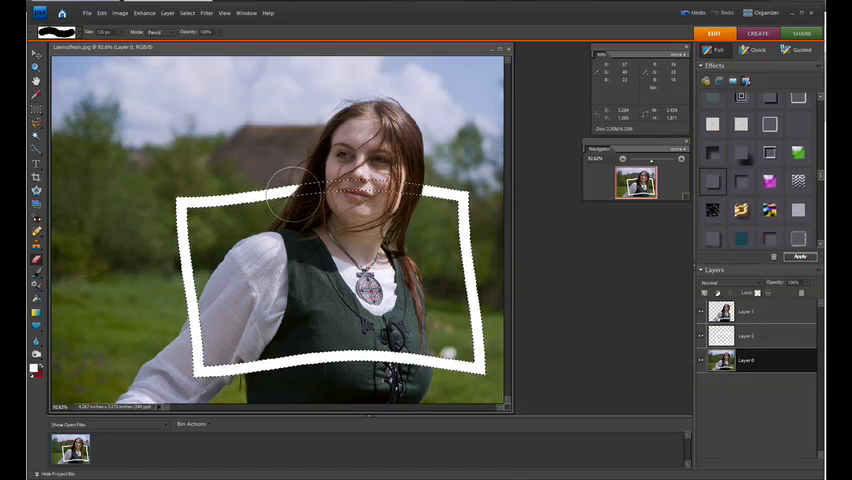
Invert the selection and delete the meadow outside the wavy frame on Layer 0.
left_click(186, 13)
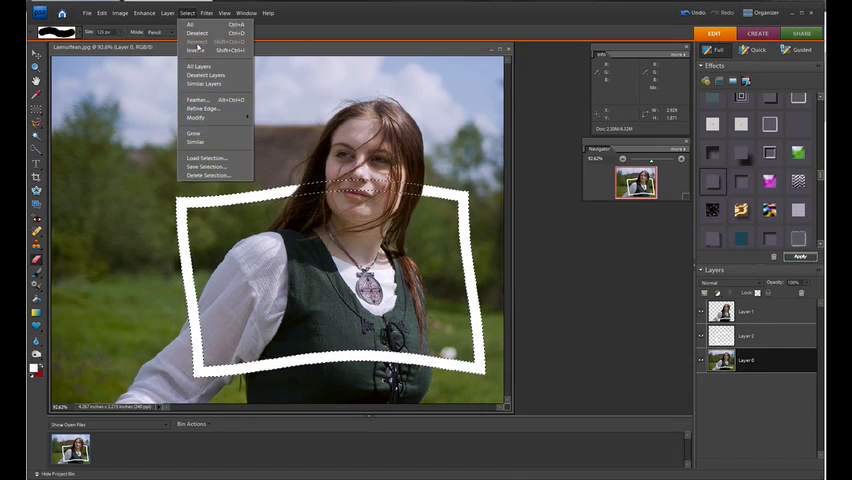
mouse_move(196, 50)
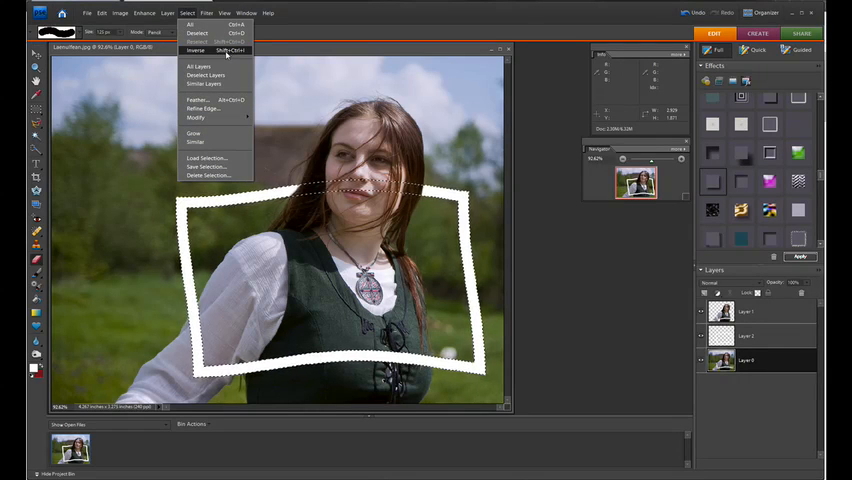
left_click(196, 50)
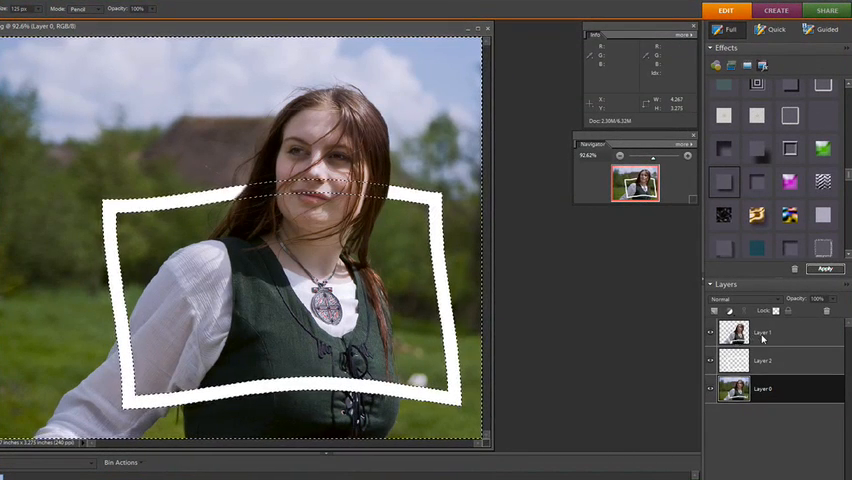
left_click(780, 332)
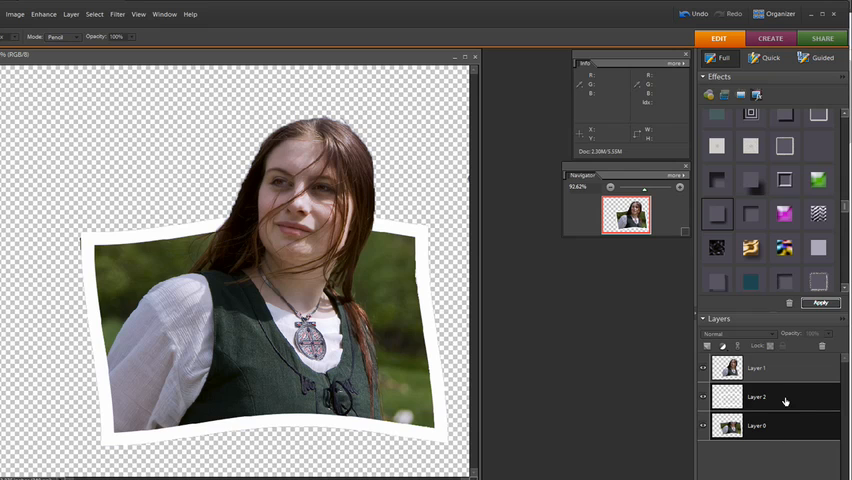
mouse_move(776, 401)
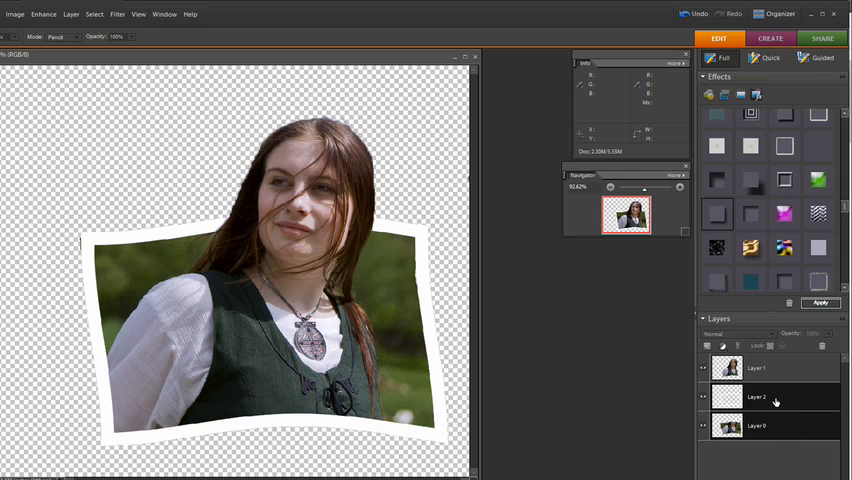
Merge Layer 2 down into the trimmed photo layer from its right-click menu.
right_click(775, 401)
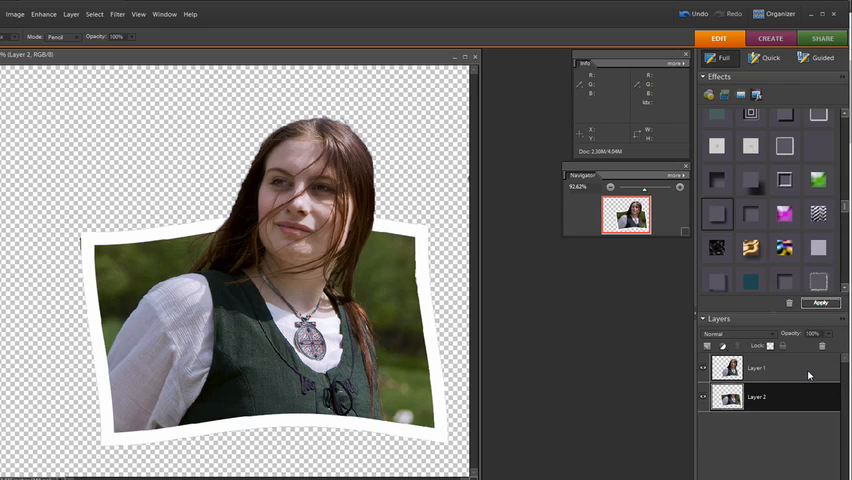
mouse_move(427, 216)
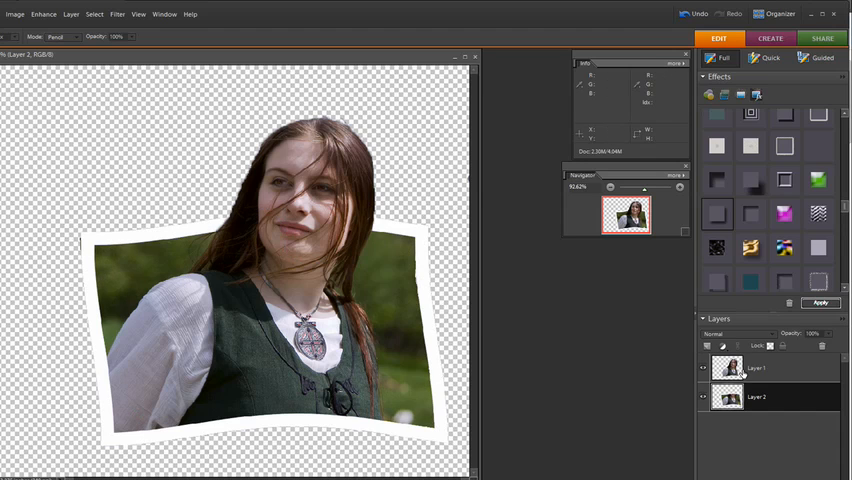
mouse_move(727, 368)
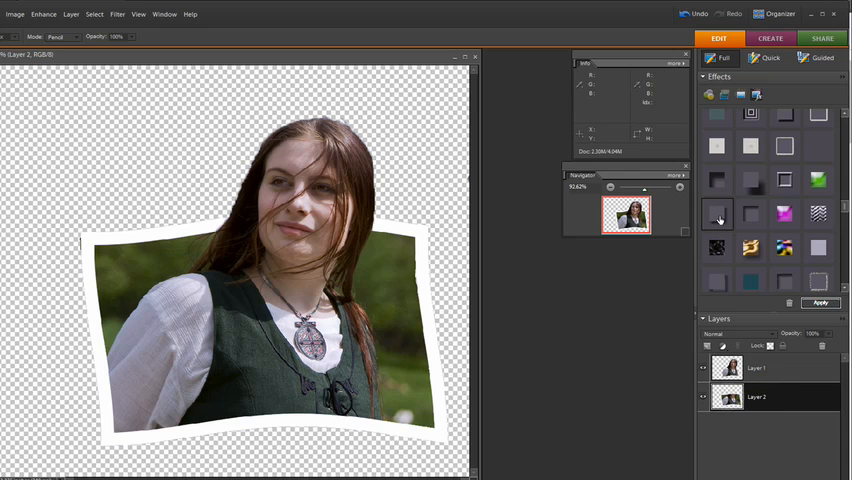
Apply a Drop Shadow layer style to the framed photo and adjust its opacity.
left_click(755, 95)
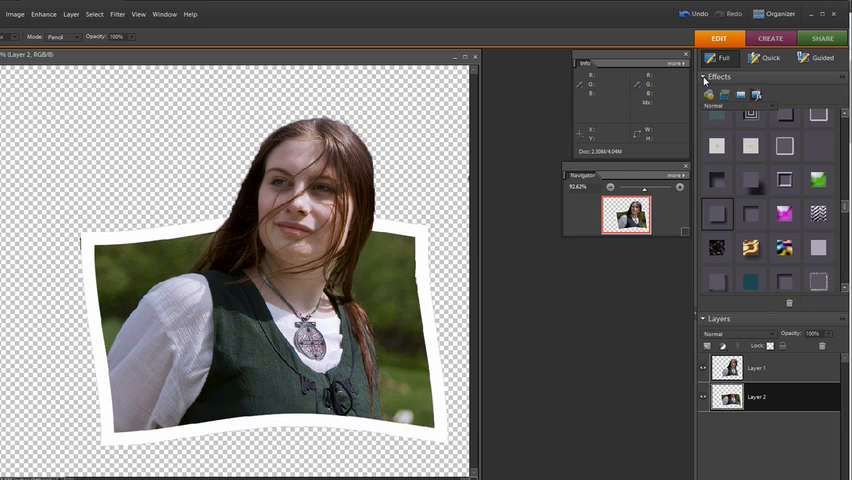
left_click(755, 95)
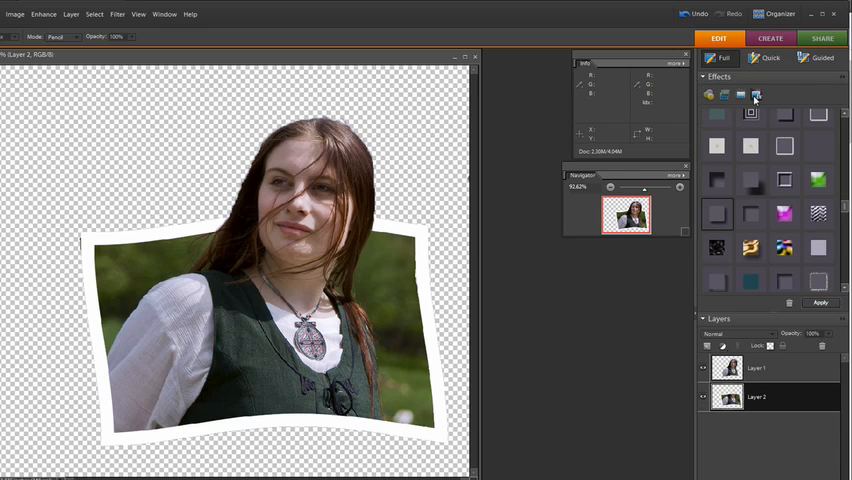
mouse_move(716, 218)
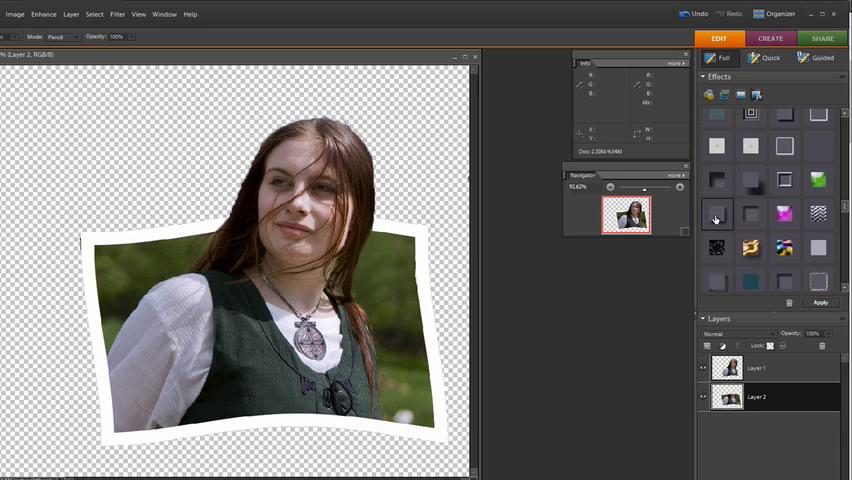
left_click(717, 213)
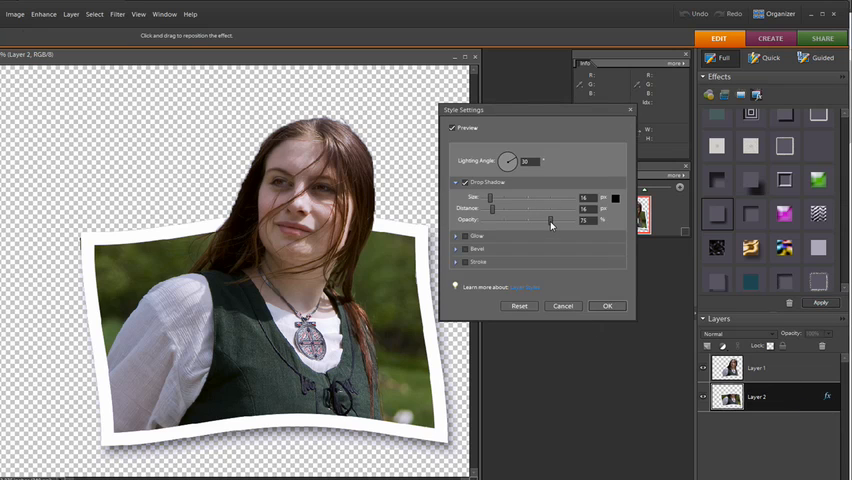
left_click_drag(550, 220, 585, 220)
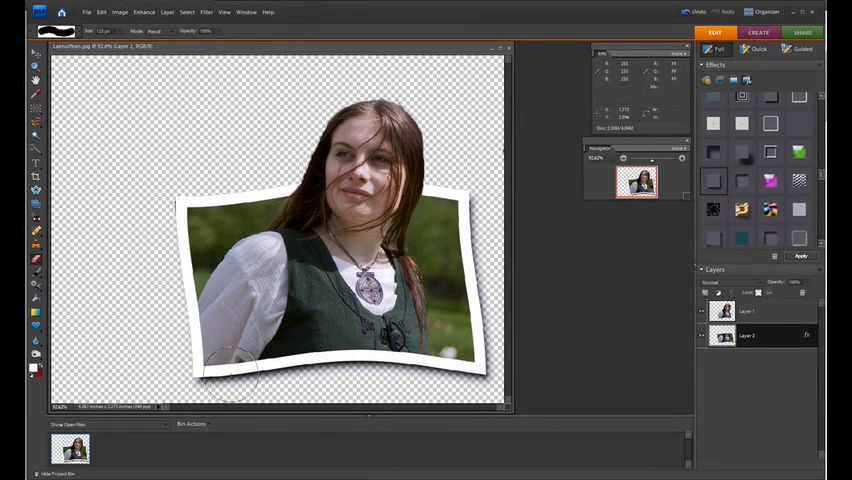
mouse_move(465, 200)
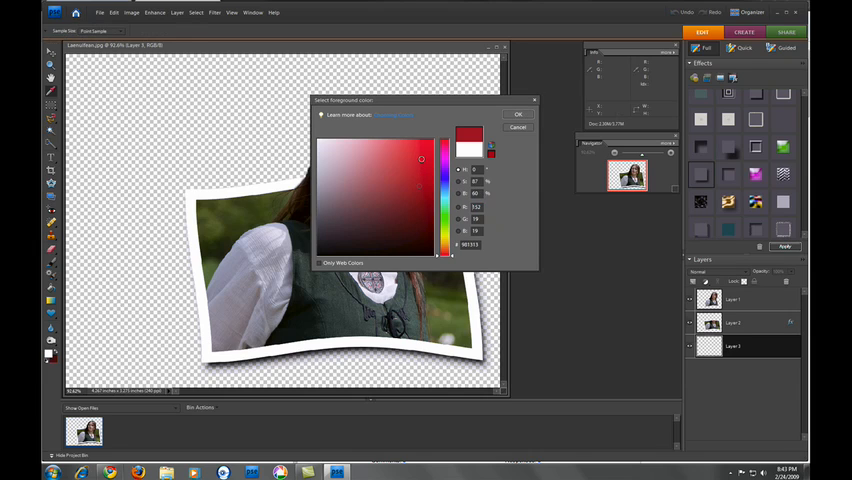
Confirm dark red #981313 as the foreground colour.
left_click(518, 113)
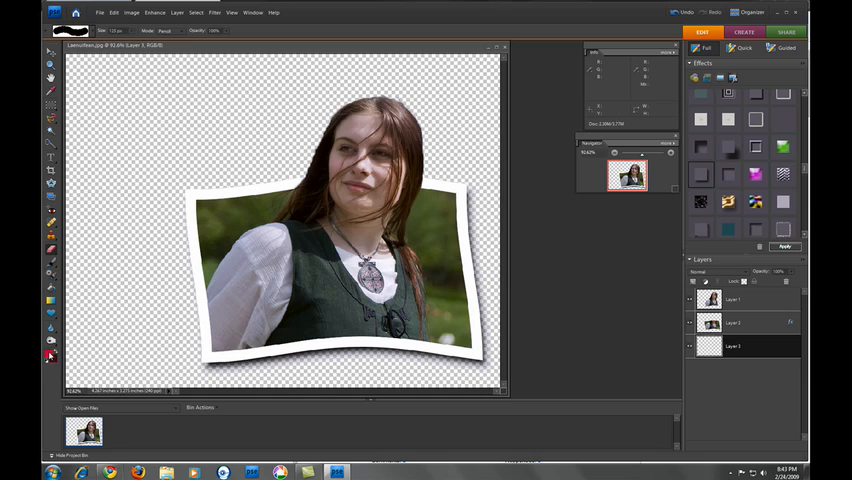
mouse_move(52, 352)
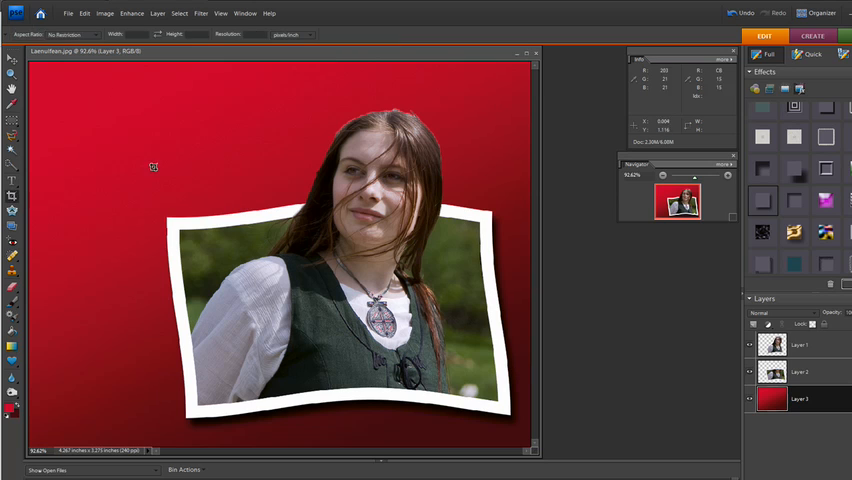
Drag a crop rectangle over the red-background composition.
left_click_drag(150, 90, 280, 225)
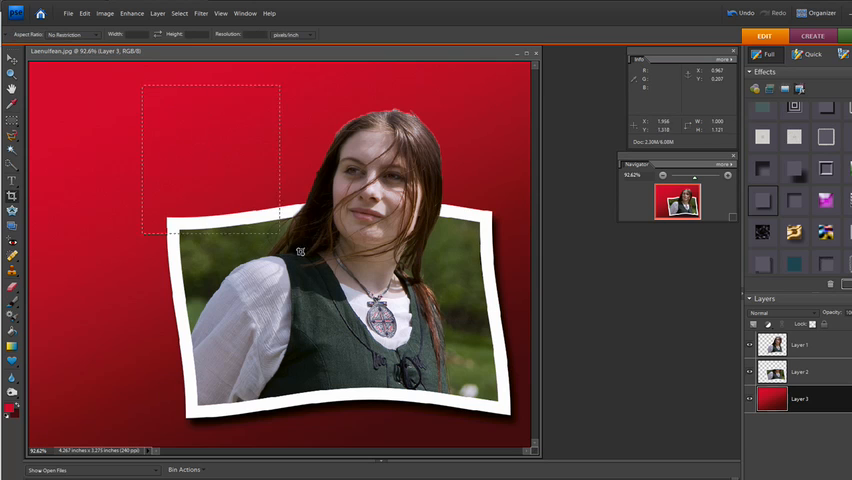